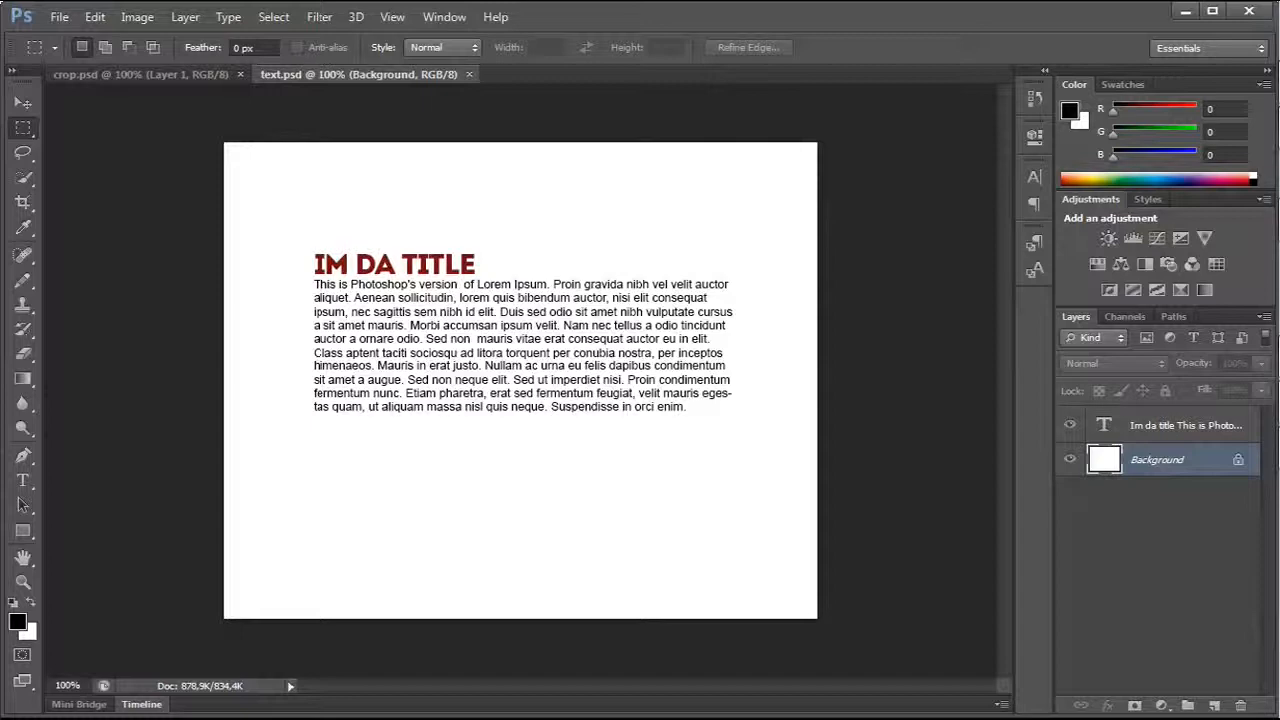
Step: Switch to the crop.psd foxglove photo document
{"action": "left_click", "coordinate": [140, 74]}
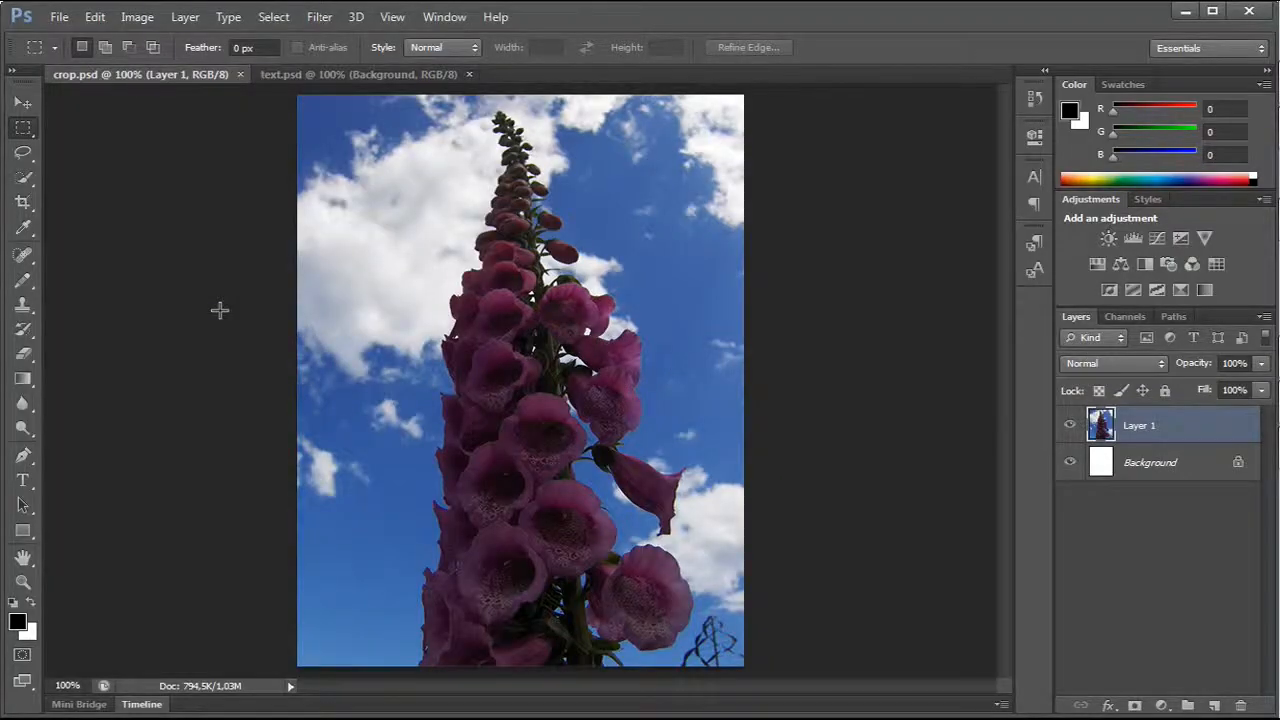
Step: Start a crop on the foxglove photo, check its settings, and preview by pulling a crop handle inward
{"action": "left_click", "coordinate": [24, 202]}
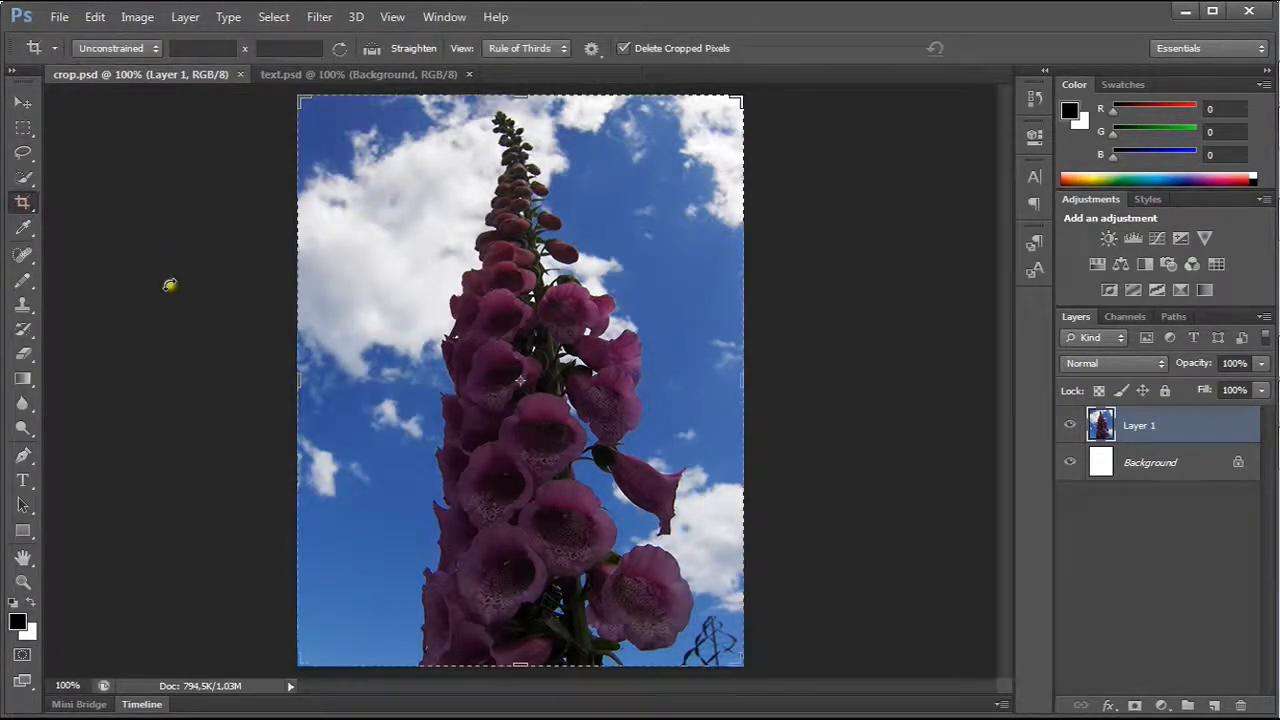
{"action": "left_click", "coordinate": [592, 48]}
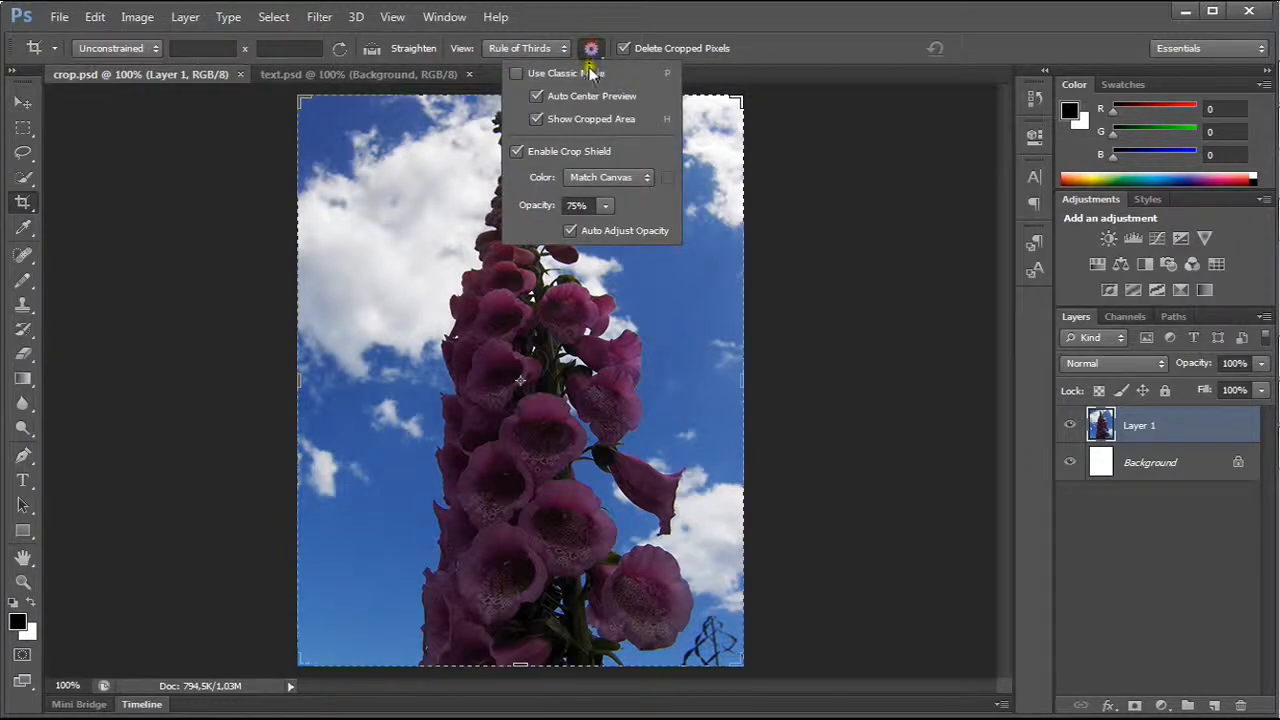
{"action": "left_click", "coordinate": [592, 48]}
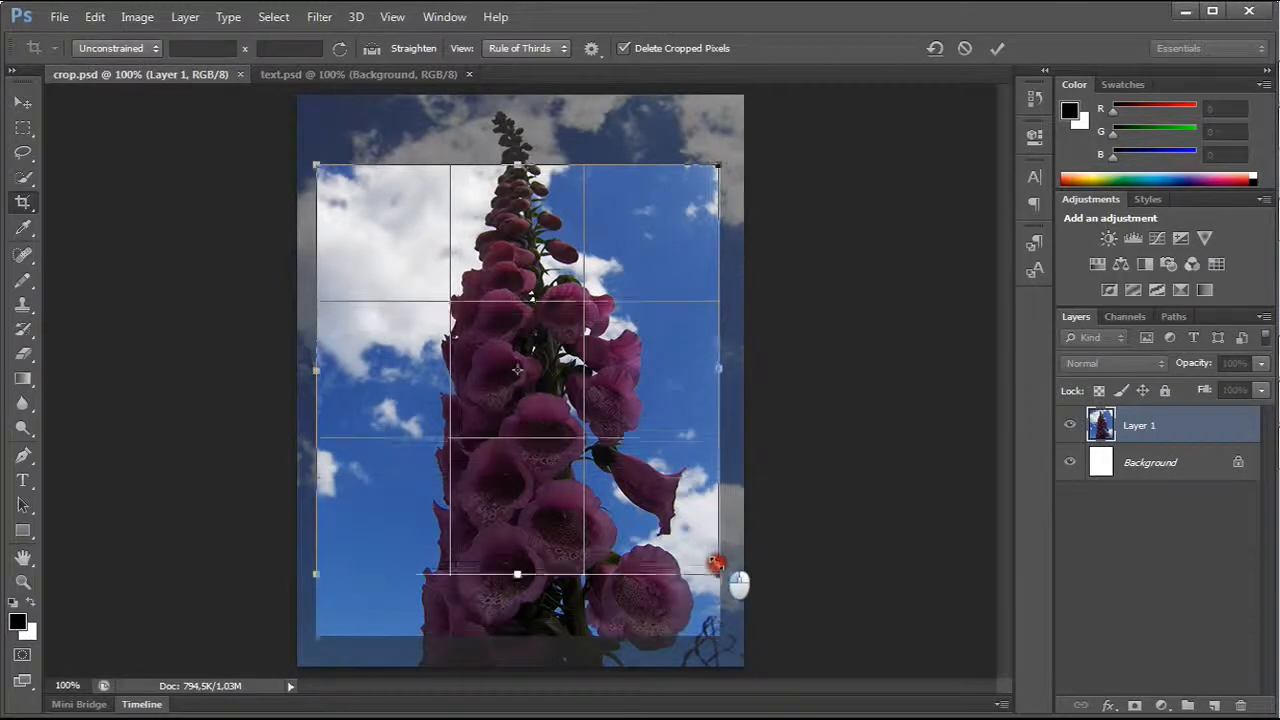
{"action": "left_click_drag", "start_coordinate": [516, 571], "coordinate": [530, 488]}
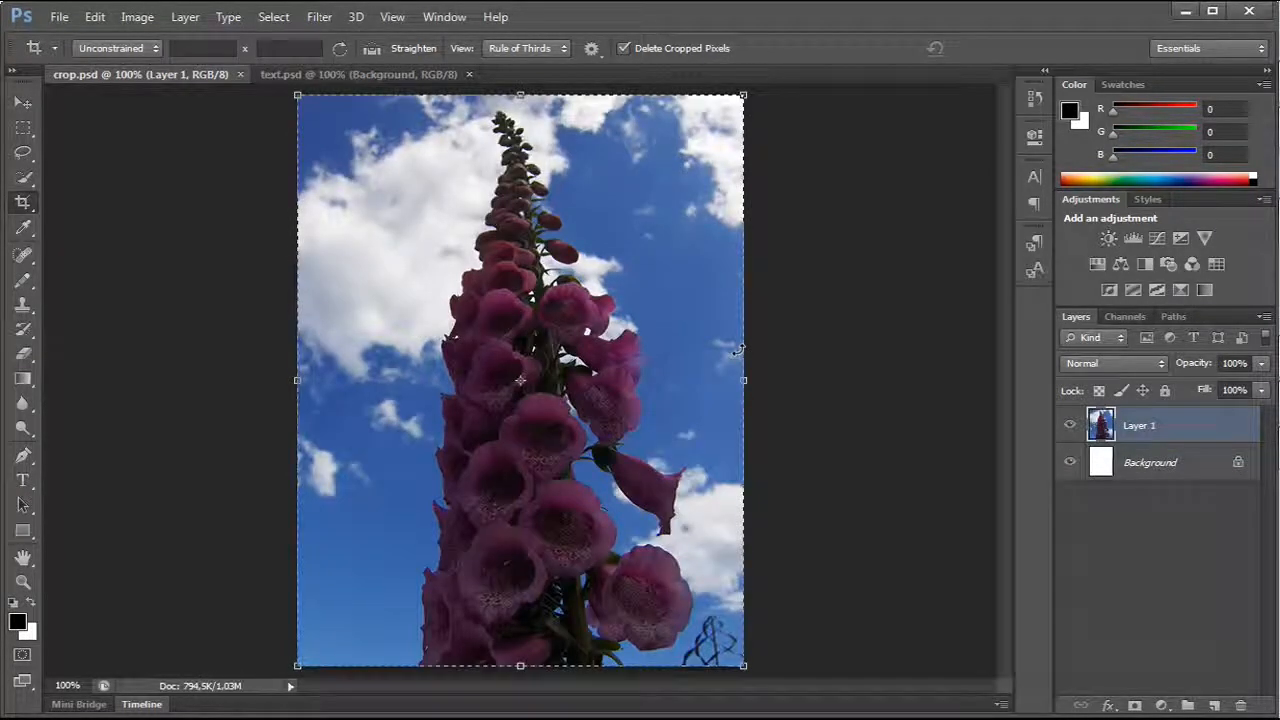
Step: Enable Use Classic Mode for cropping and try a smaller crop box around the flower
{"action": "left_click", "coordinate": [592, 48]}
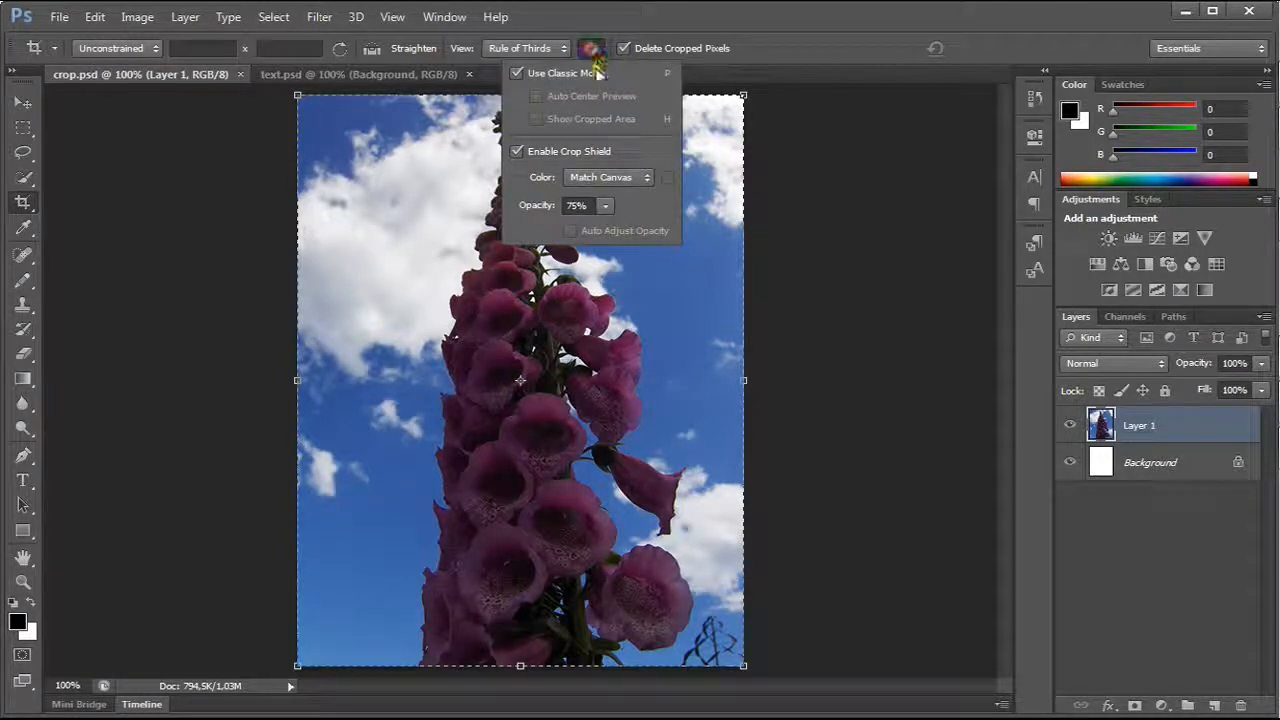
{"action": "left_click", "coordinate": [516, 72]}
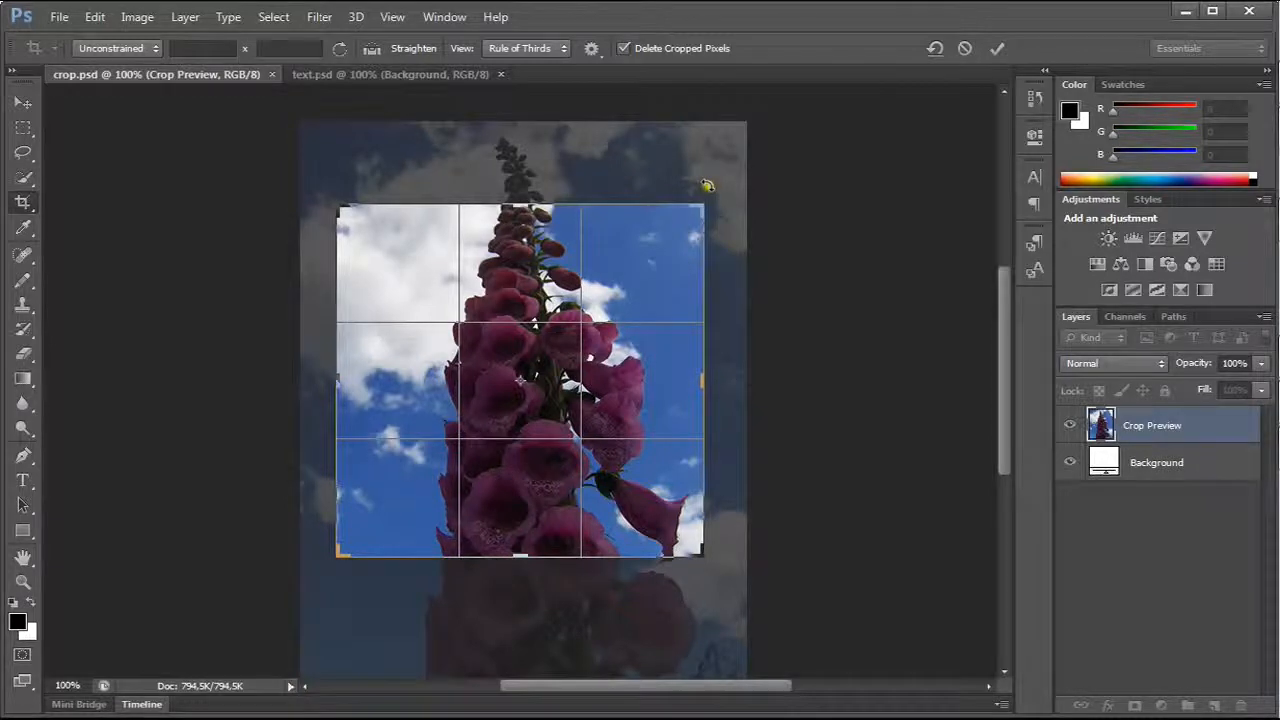
{"action": "left_click_drag", "start_coordinate": [708, 184], "coordinate": [788, 270]}
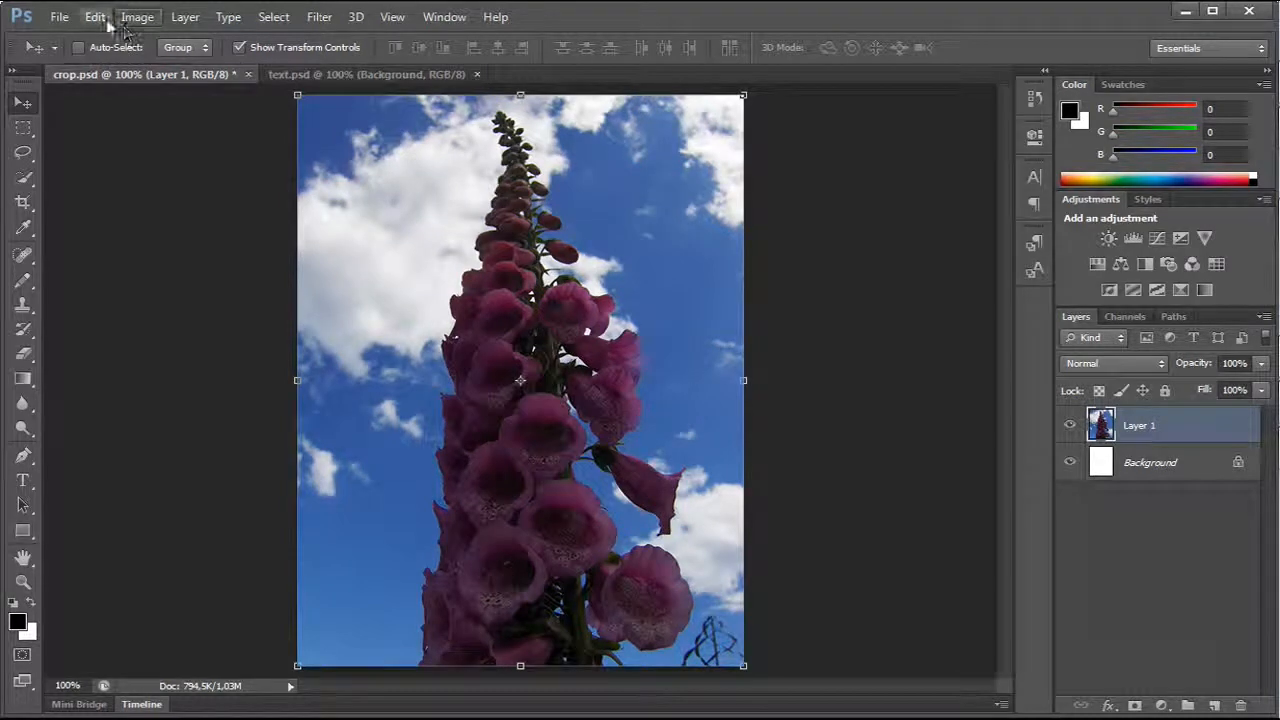
Step: Go to Edit > Preferences > Interface to reach the color theme choices
{"action": "left_click", "coordinate": [96, 16]}
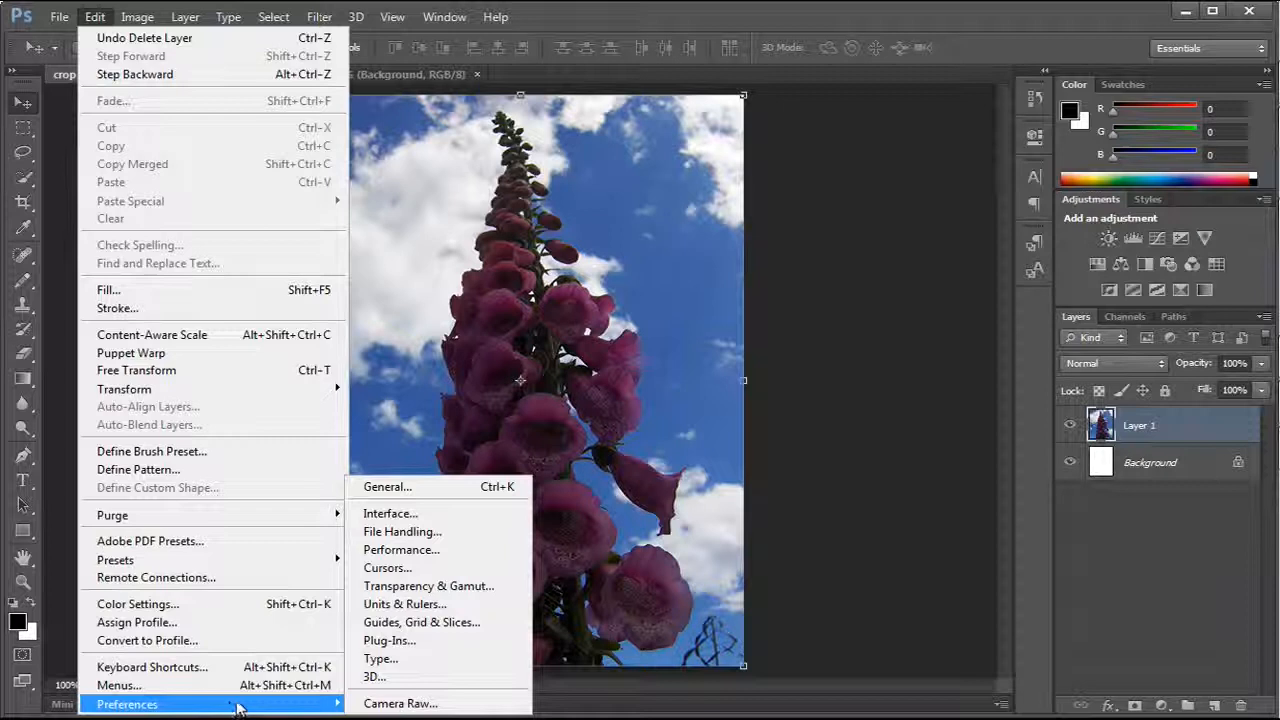
{"action": "mouse_move", "coordinate": [402, 532]}
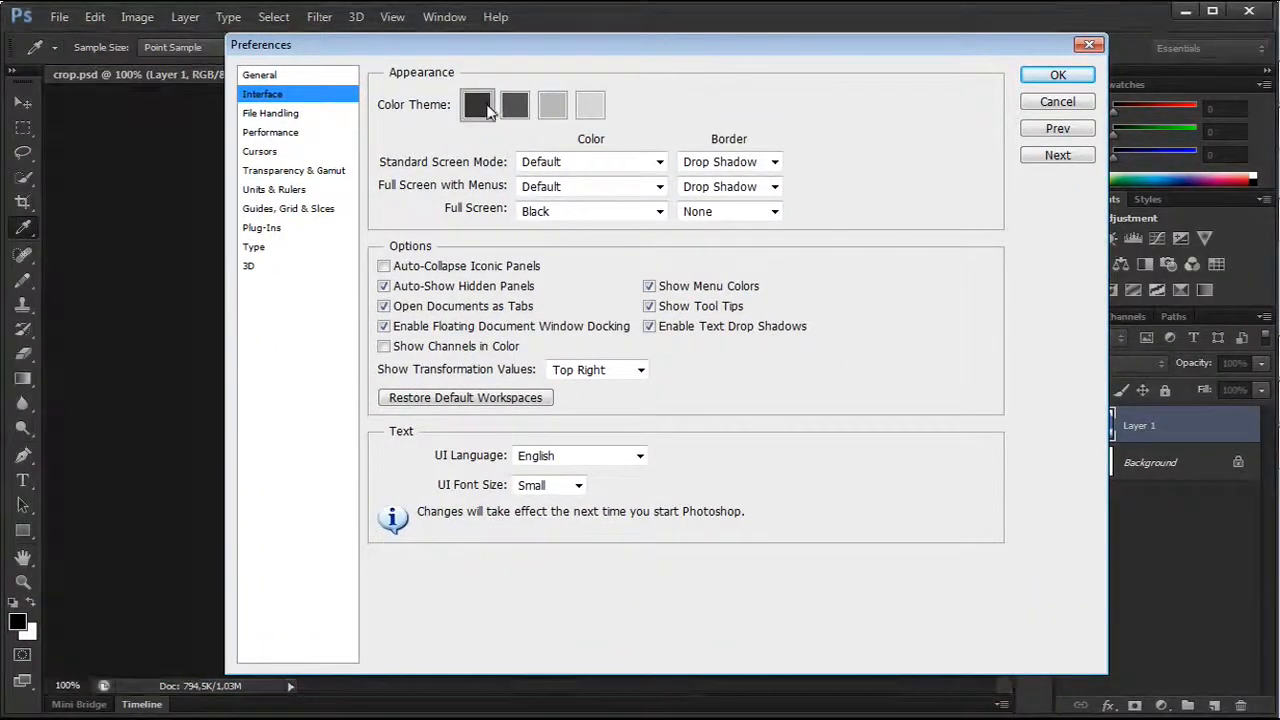
Step: Try each interface color theme from lightest to darkest, ending on medium-dark
{"action": "left_click", "coordinate": [590, 104]}
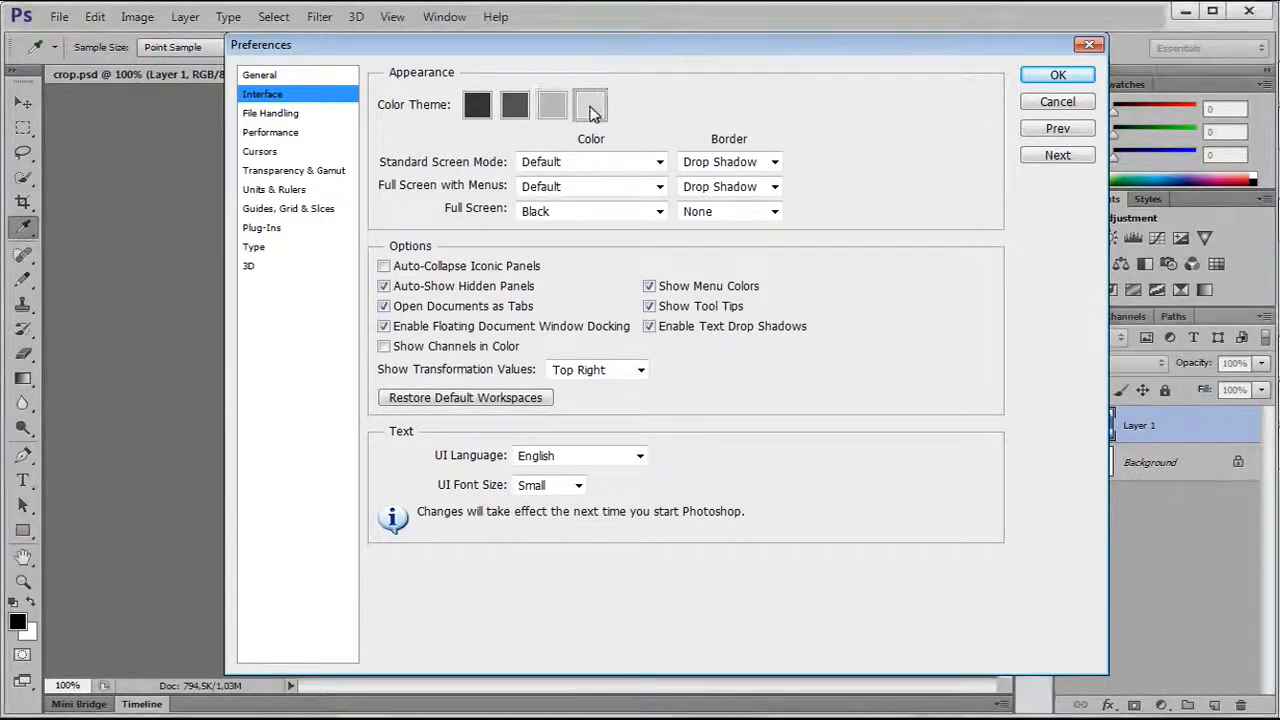
{"action": "left_click", "coordinate": [552, 104]}
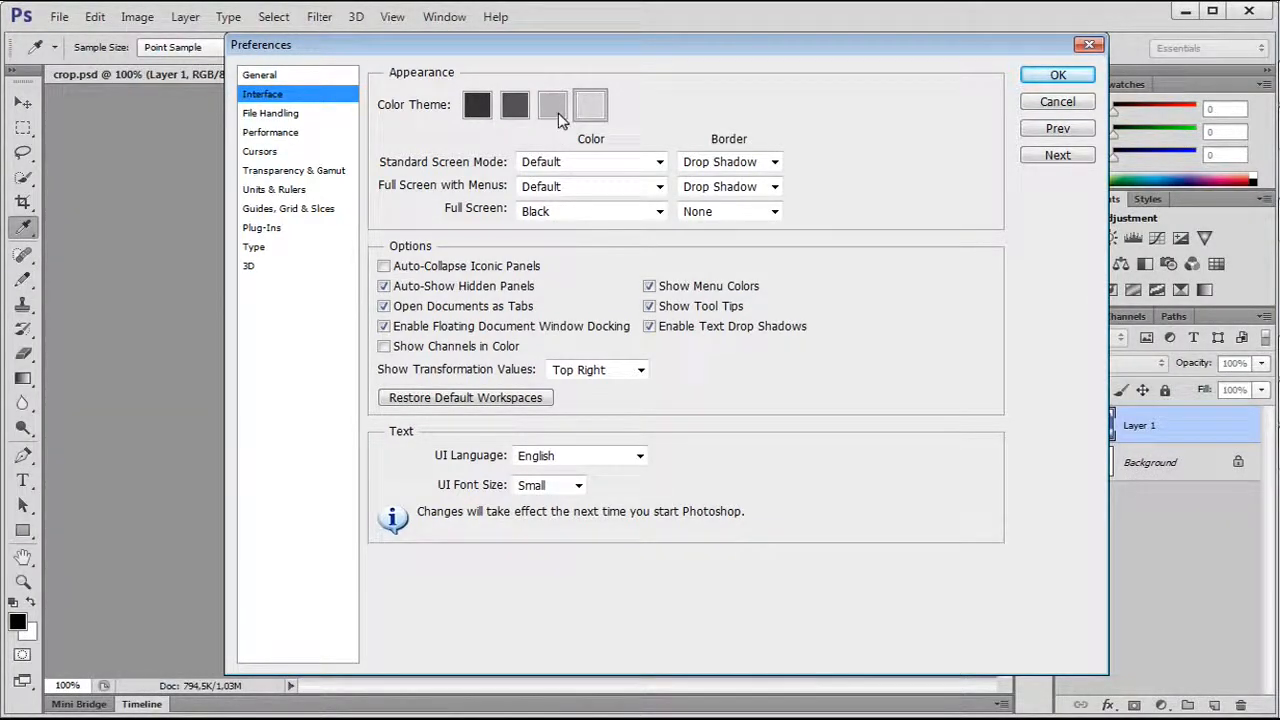
{"action": "left_click", "coordinate": [476, 104]}
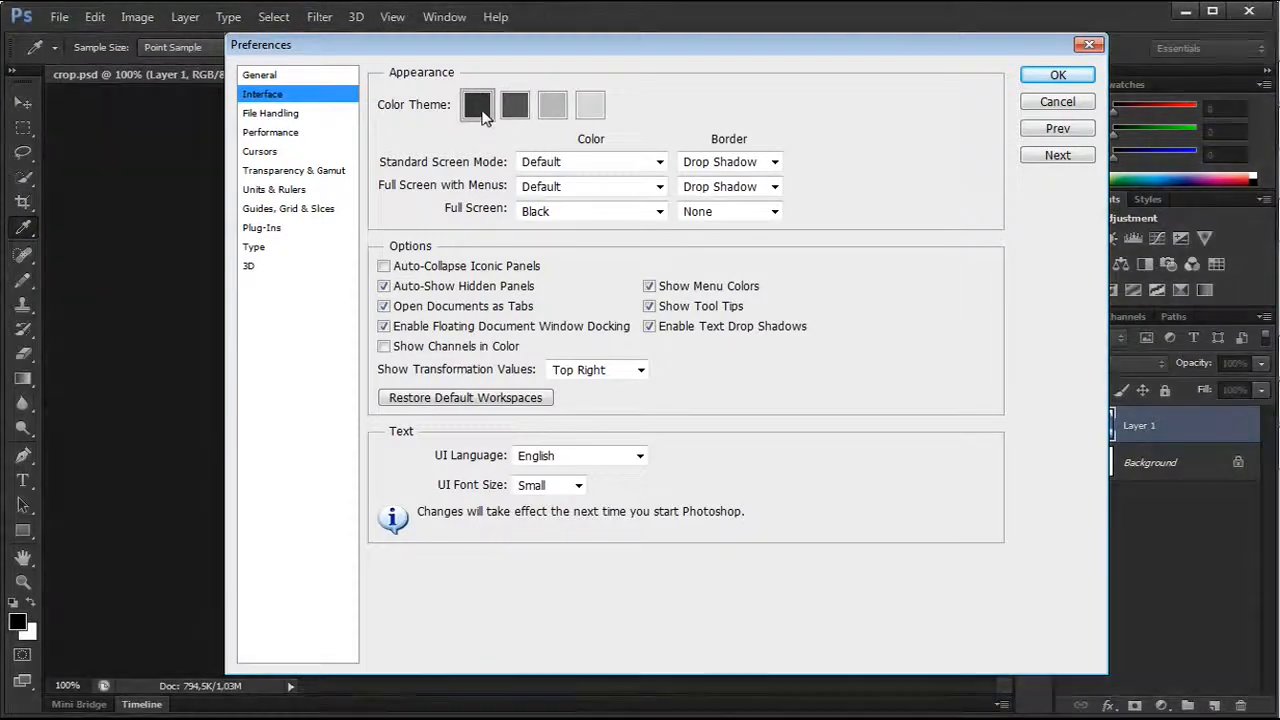
{"action": "left_click", "coordinate": [552, 104]}
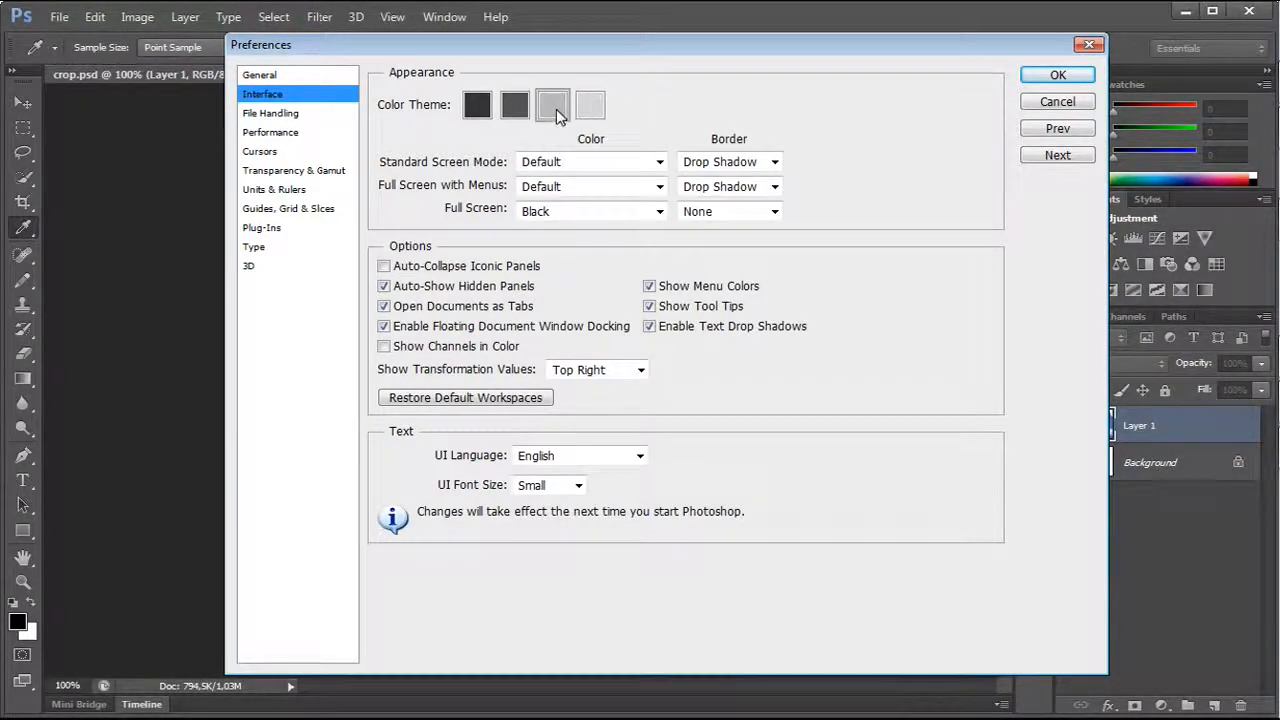
{"action": "left_click", "coordinate": [590, 104]}
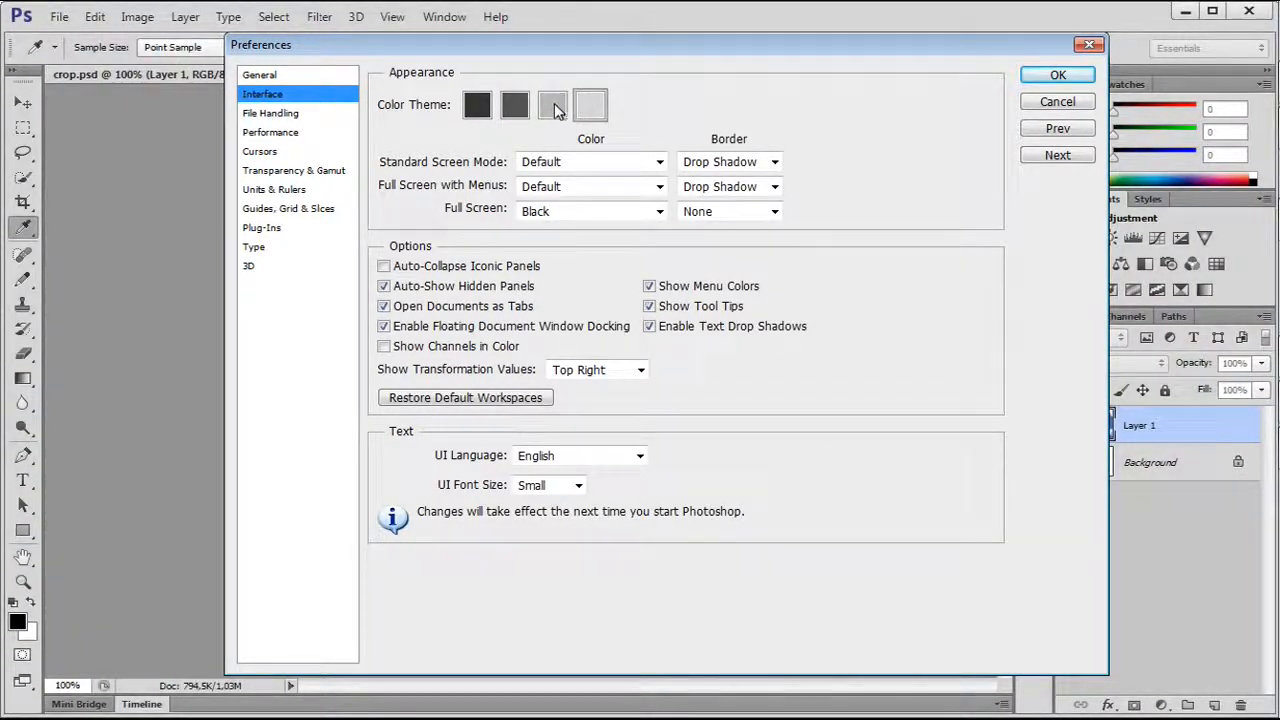
{"action": "left_click", "coordinate": [515, 104]}
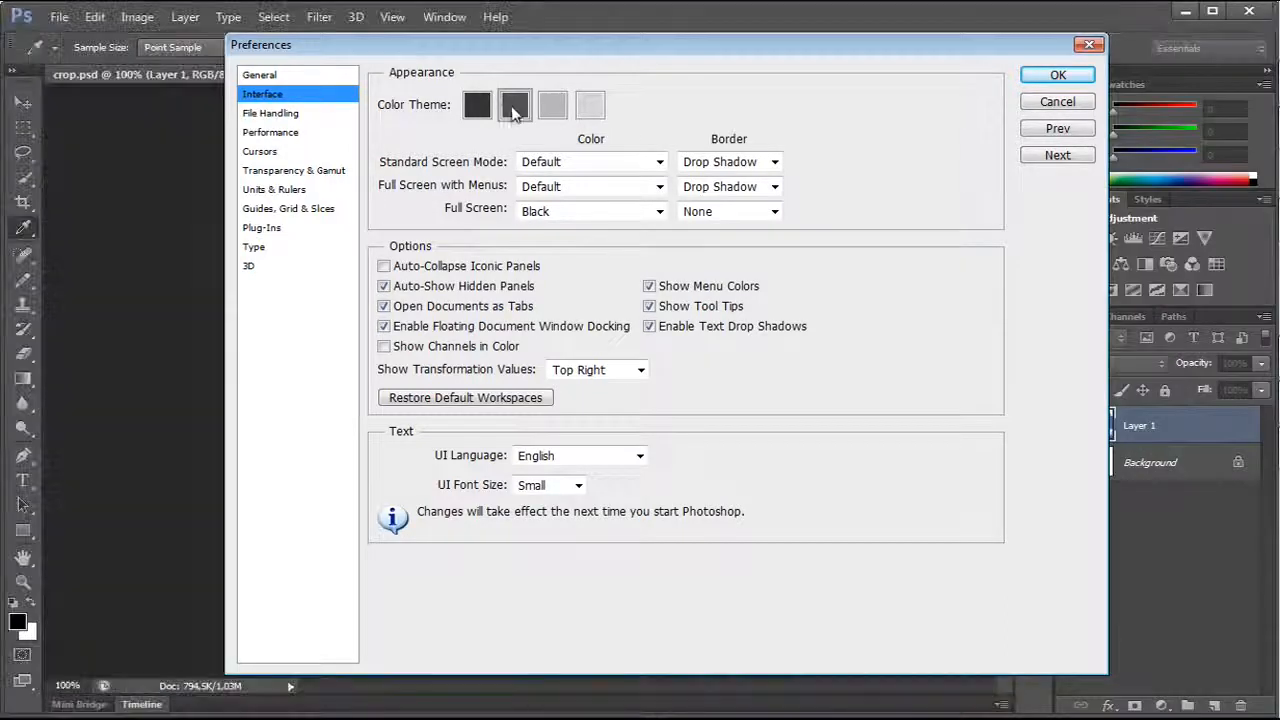
{"action": "left_click", "coordinate": [476, 104]}
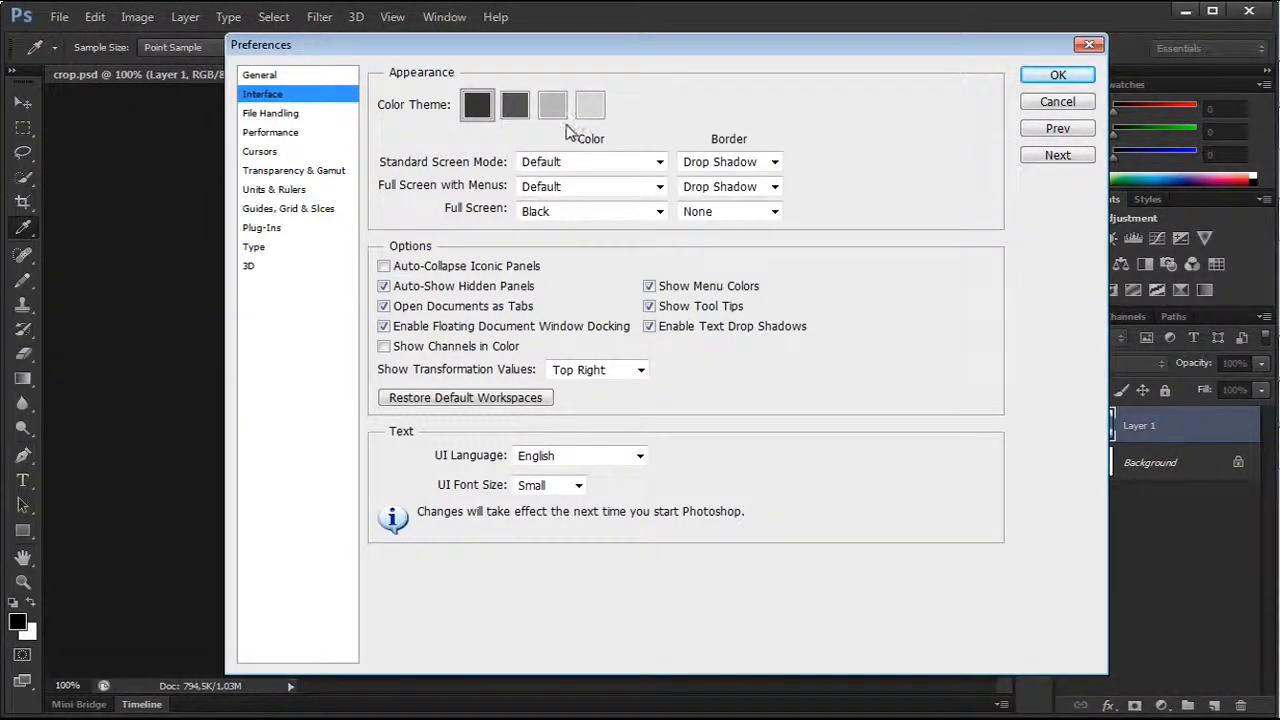
{"action": "left_click", "coordinate": [516, 104]}
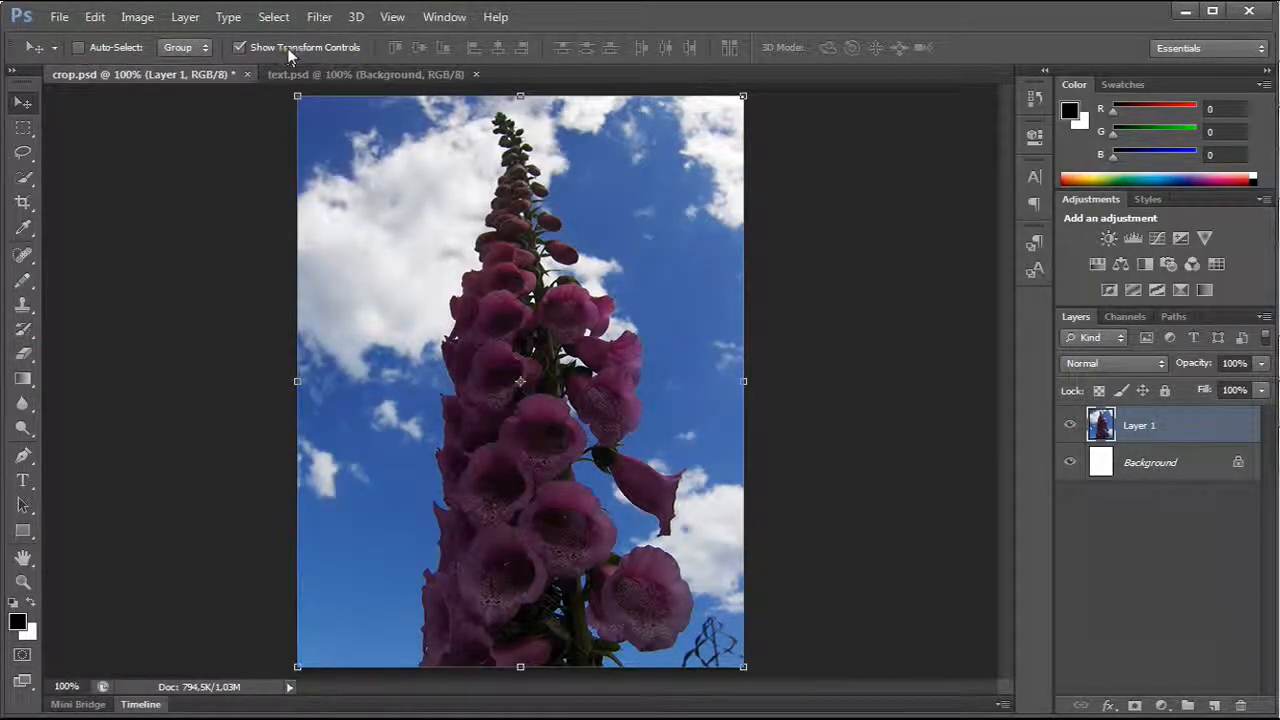
Step: Apply Filter > Blur > Iris Blur to open the Blur Gallery on the photo
{"action": "left_click", "coordinate": [320, 16]}
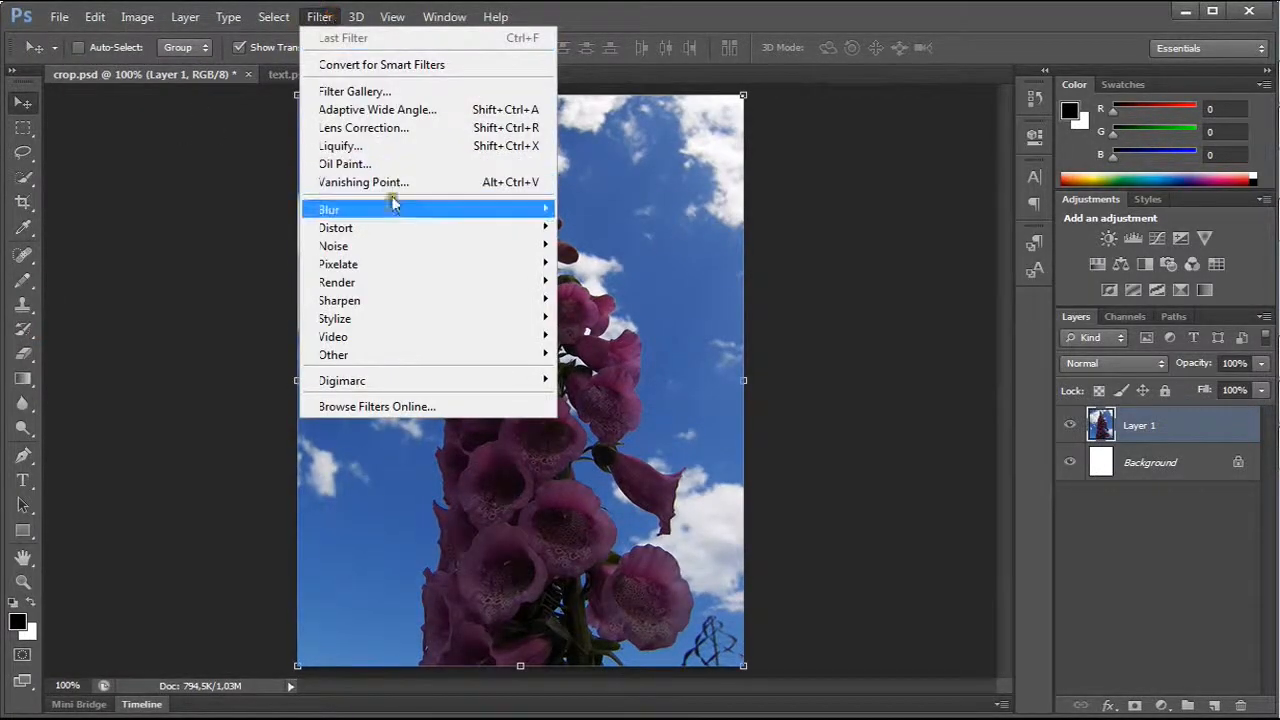
{"action": "mouse_move", "coordinate": [328, 210]}
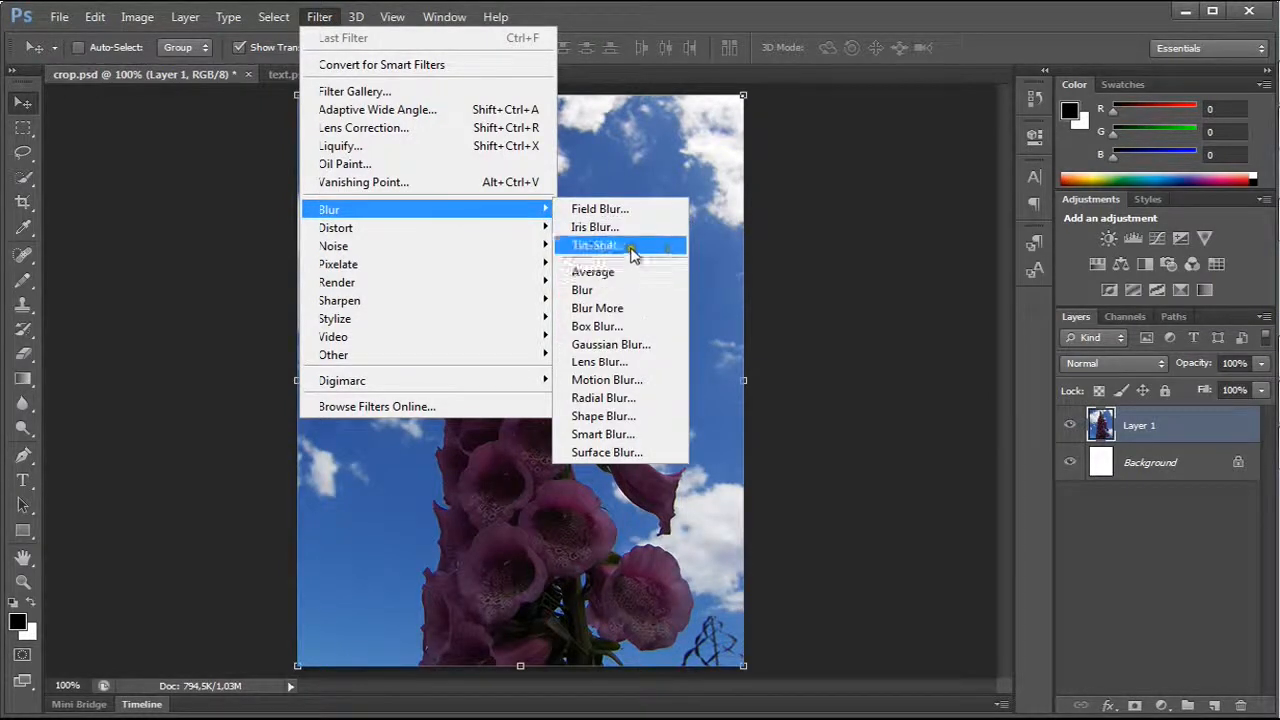
{"action": "left_click", "coordinate": [596, 228]}
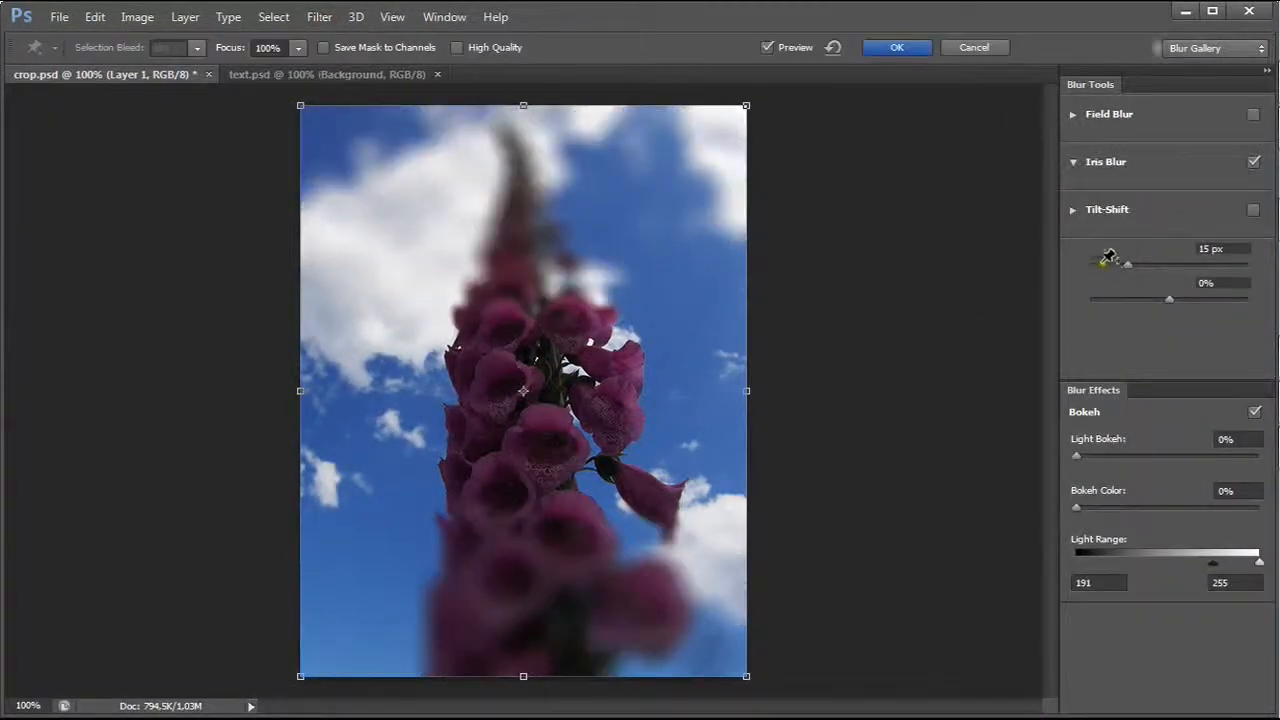
Step: Adjust the Iris Blur ellipse and raise the Light Bokeh amount in the Blur Gallery
{"action": "left_click", "coordinate": [1108, 210]}
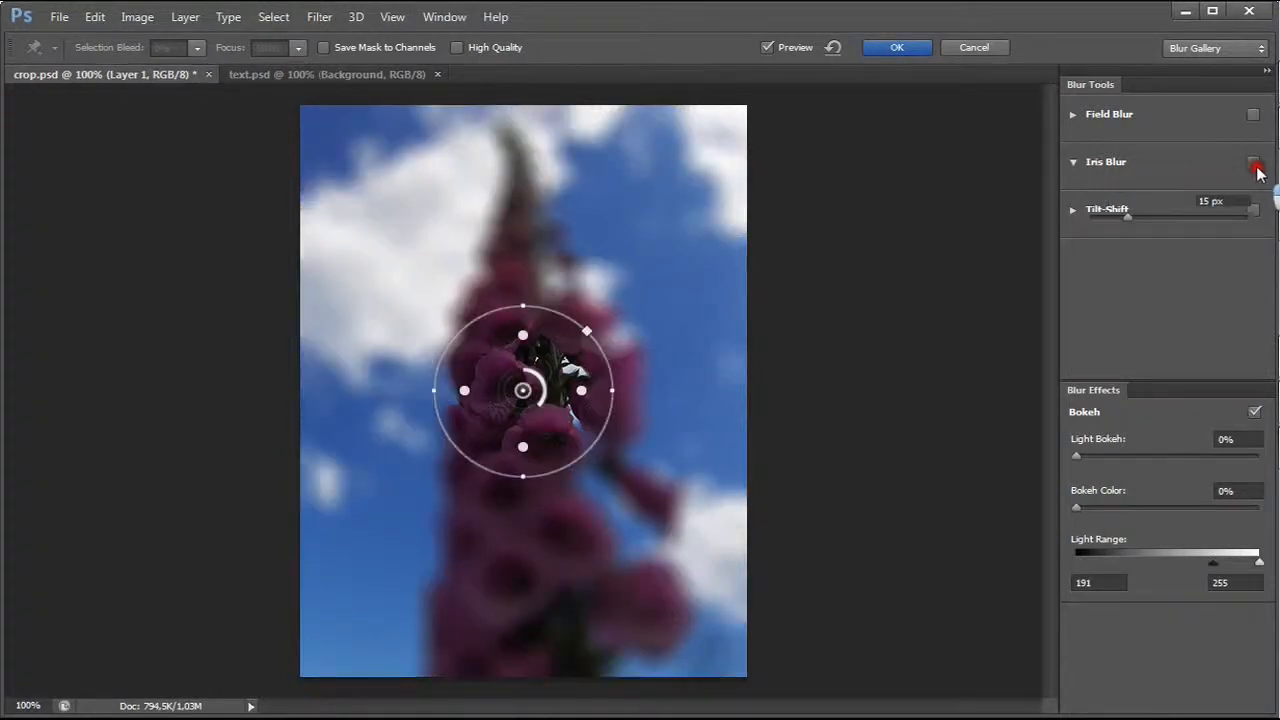
{"action": "left_click", "coordinate": [1254, 162]}
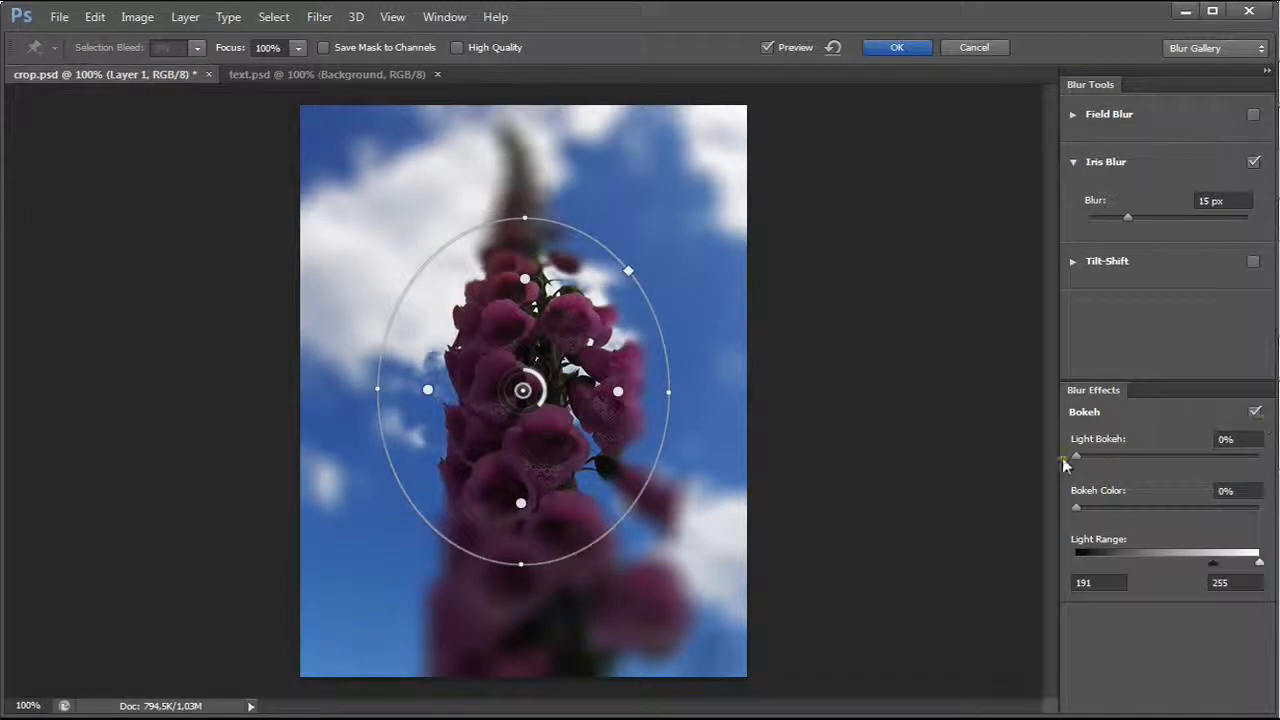
{"action": "left_click_drag", "start_coordinate": [1076, 456], "coordinate": [1112, 456]}
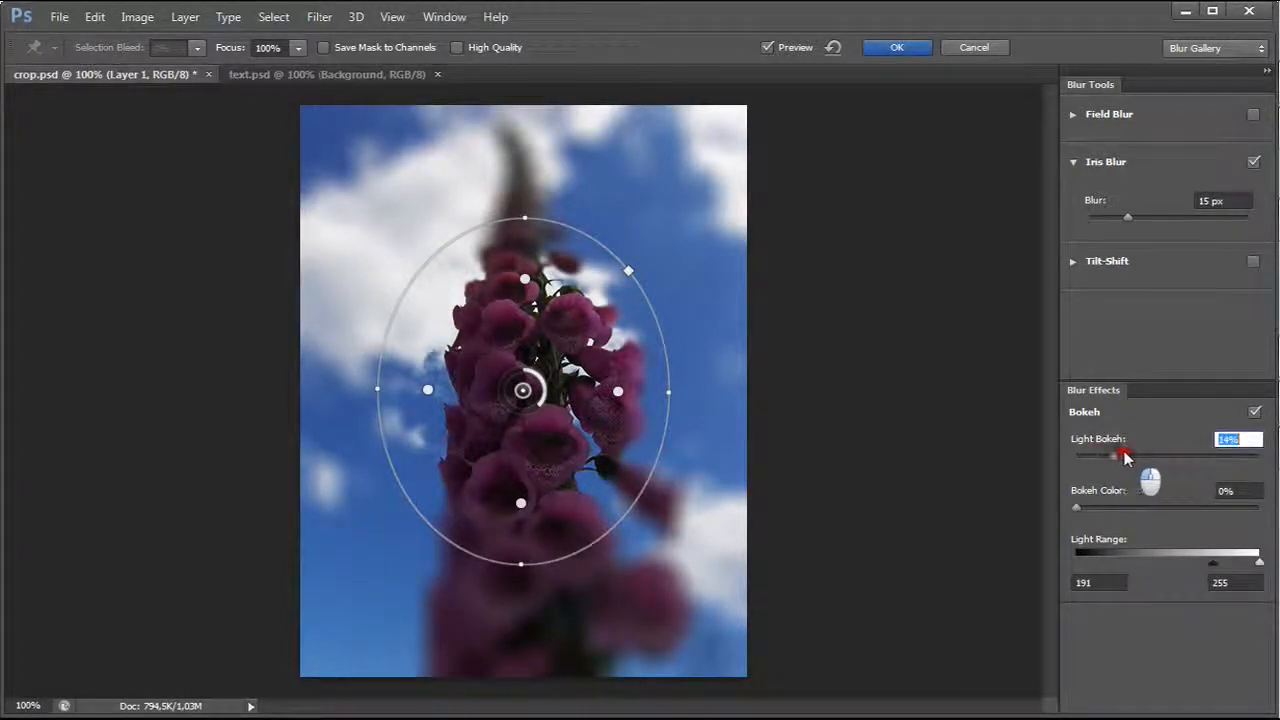
{"action": "left_click_drag", "start_coordinate": [1112, 456], "coordinate": [1124, 456]}
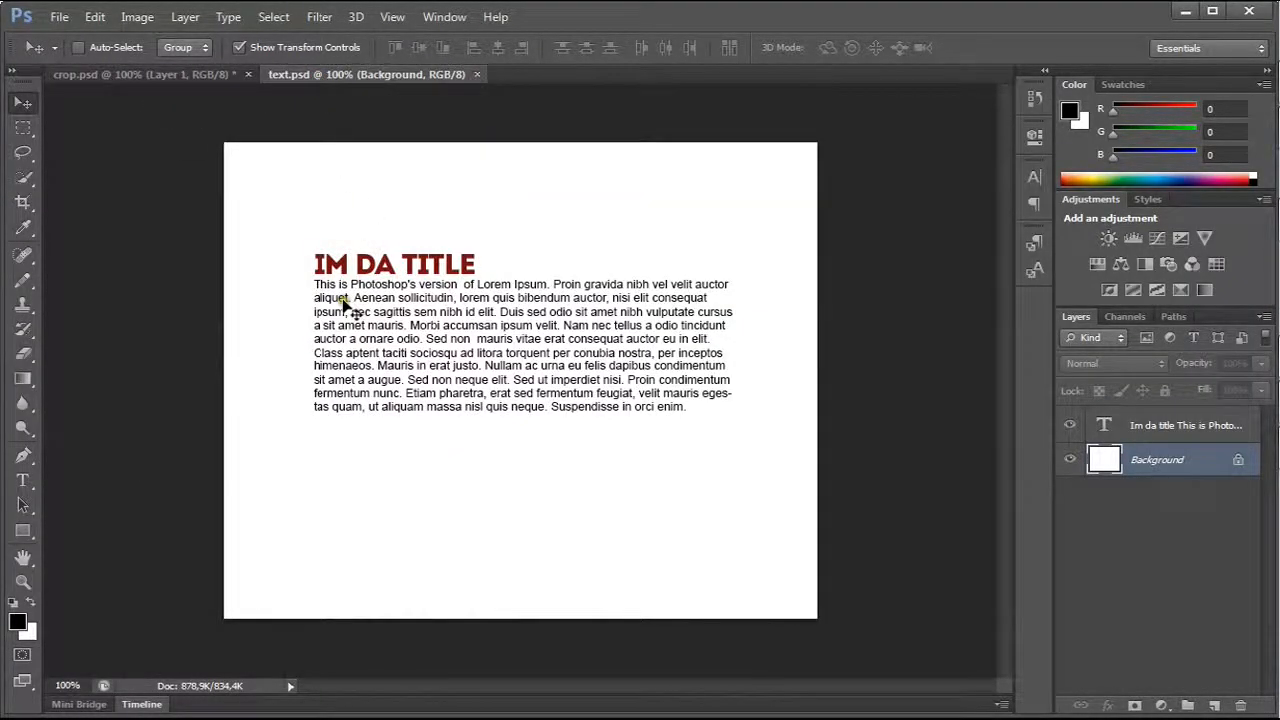
{"action": "mouse_move", "coordinate": [964, 276]}
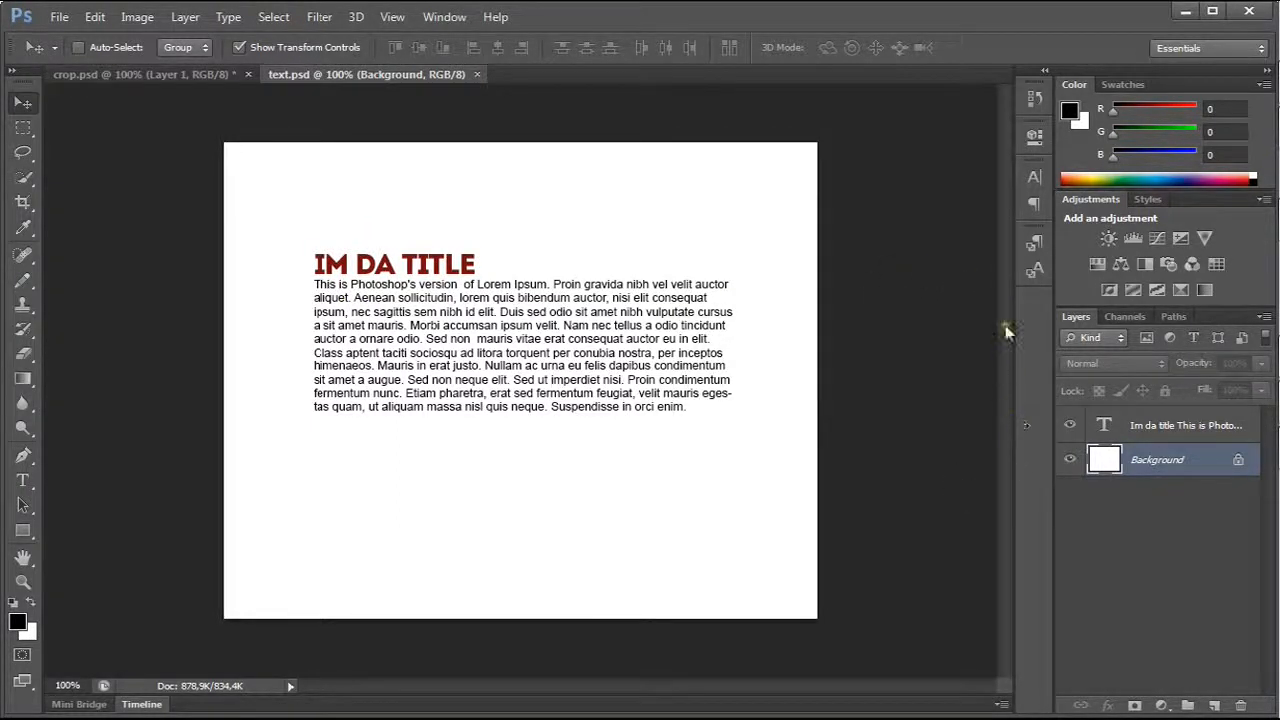
Step: Show the Paragraph Styles panel (p and h1) and dismiss the locked-layer warning
{"action": "left_click", "coordinate": [1036, 242]}
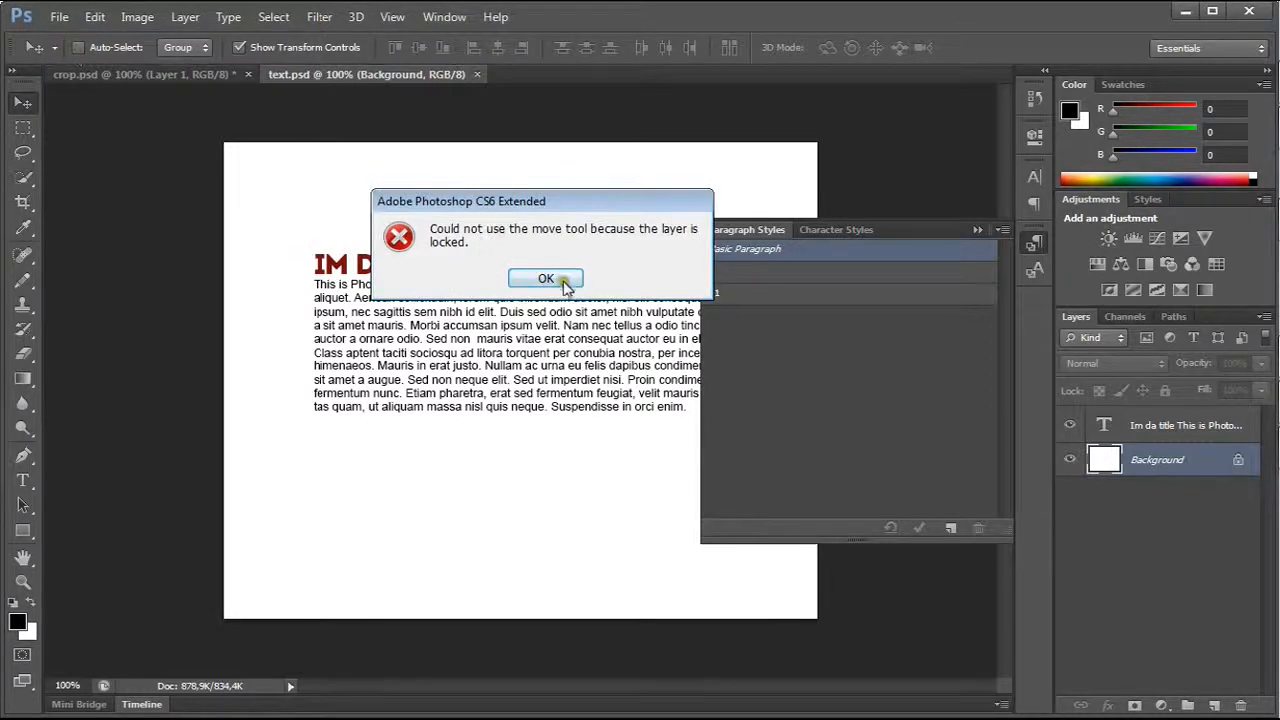
{"action": "left_click", "coordinate": [546, 278]}
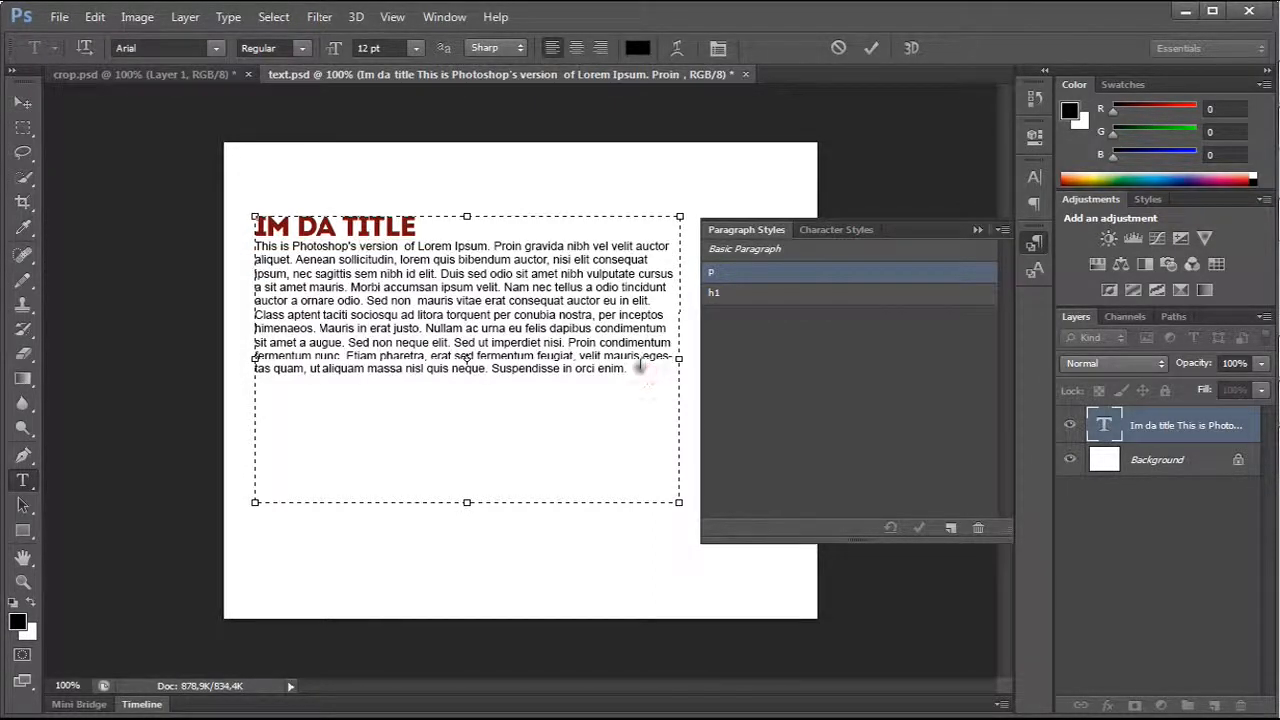
Step: Edit the text layer to add a second body paragraph and commit the changes
{"action": "left_click", "coordinate": [623, 368]}
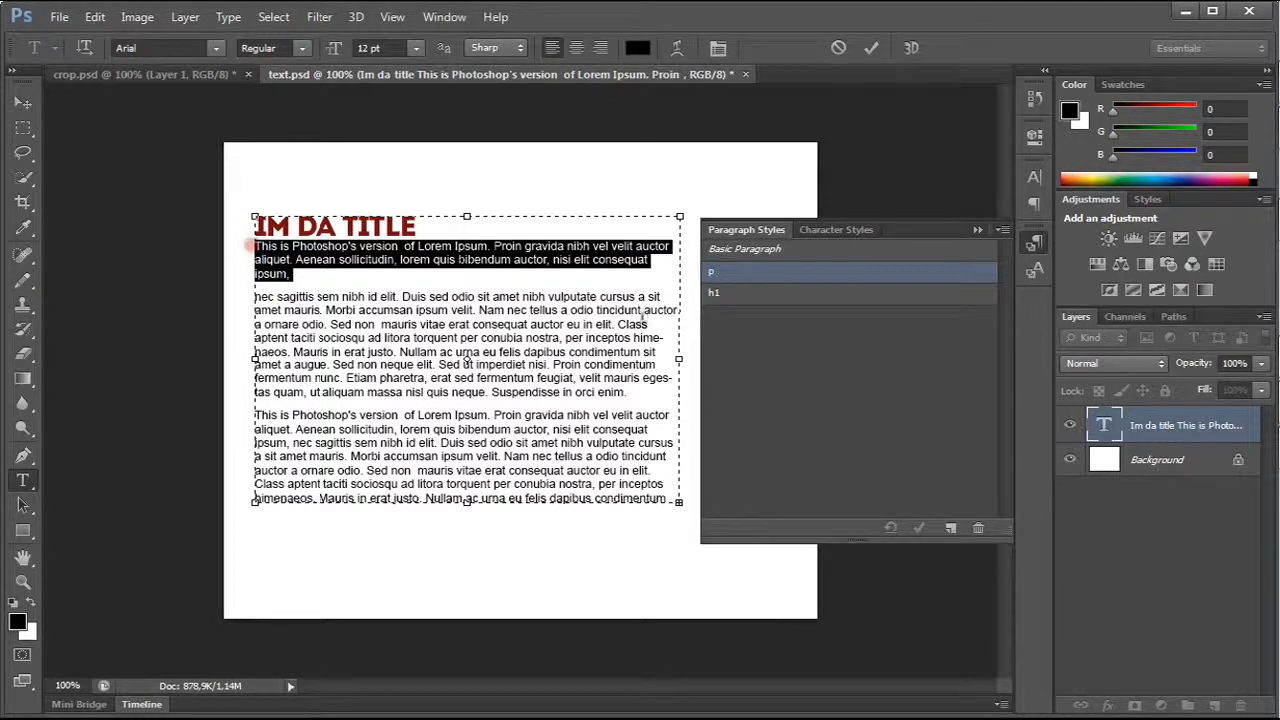
{"action": "left_click", "coordinate": [714, 292]}
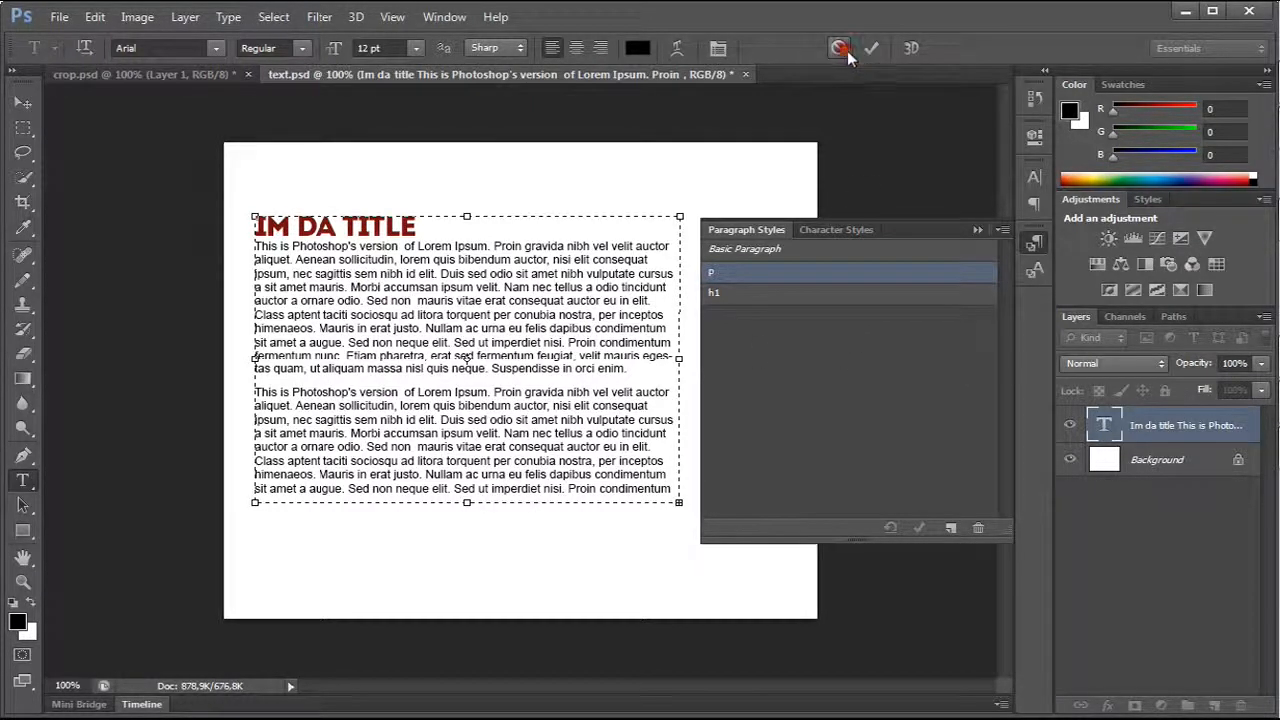
{"action": "left_click", "coordinate": [870, 48]}
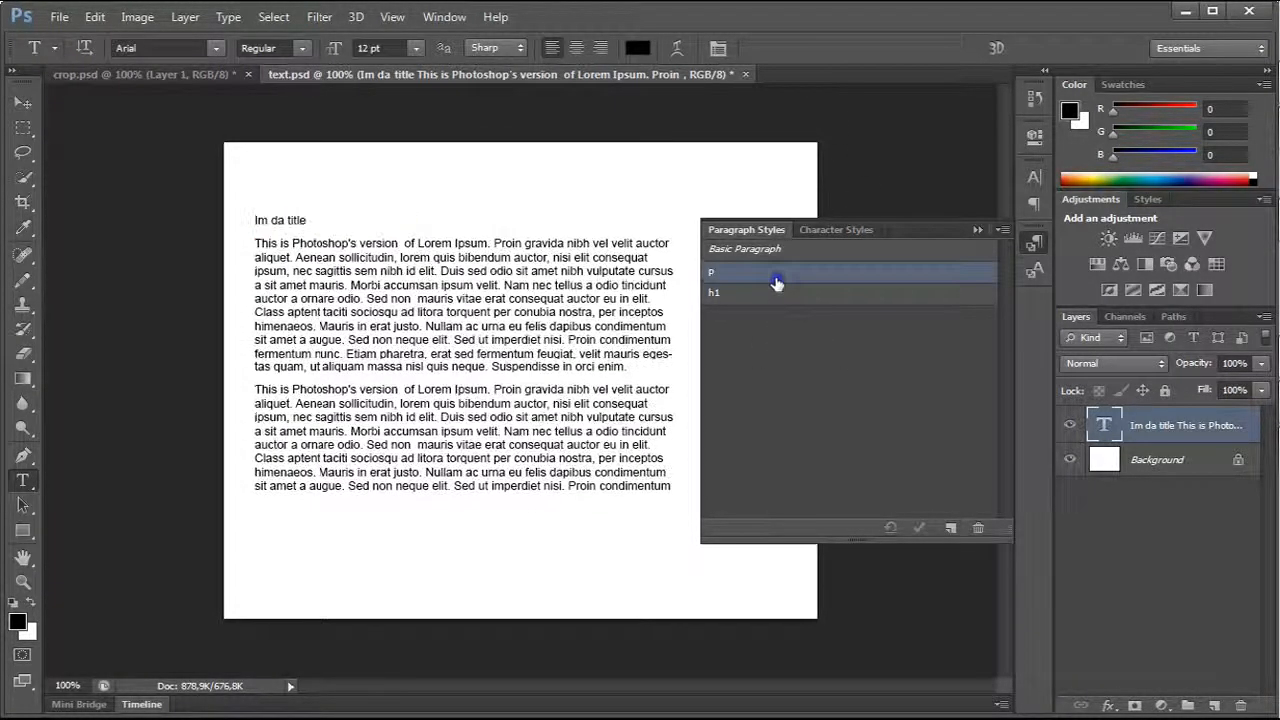
{"action": "double_click", "coordinate": [776, 272]}
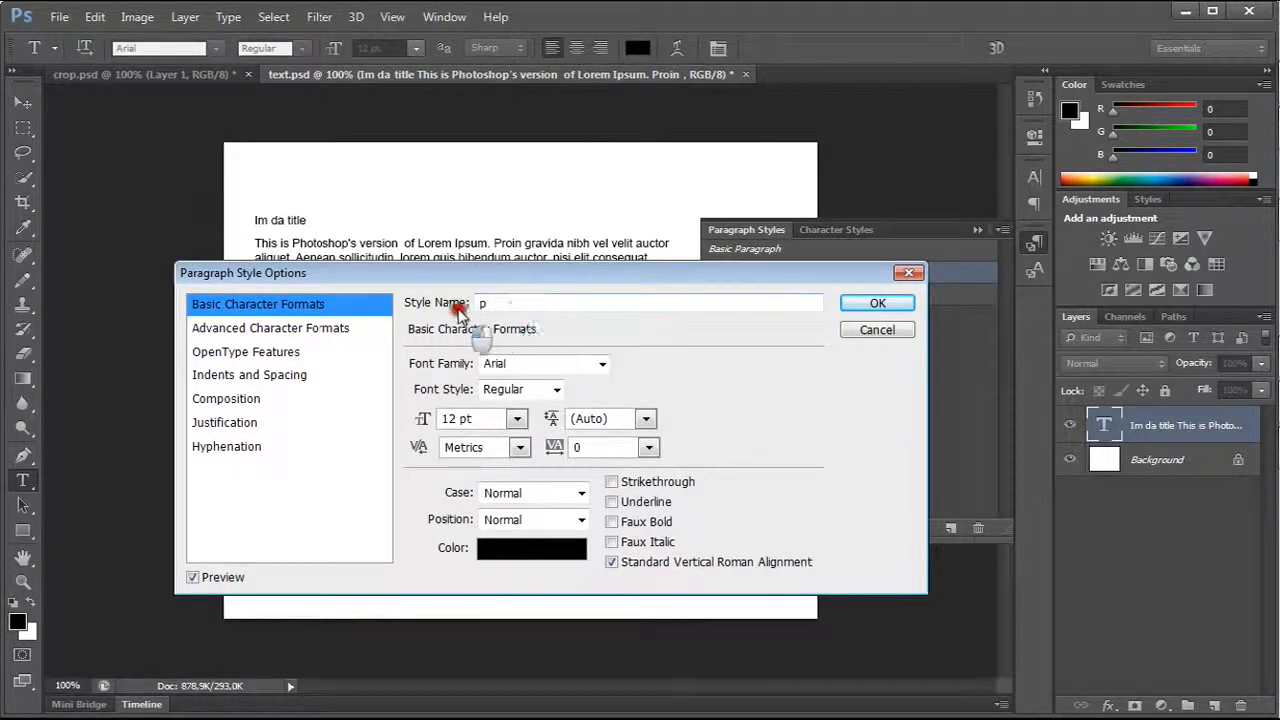
{"action": "mouse_move", "coordinate": [516, 340]}
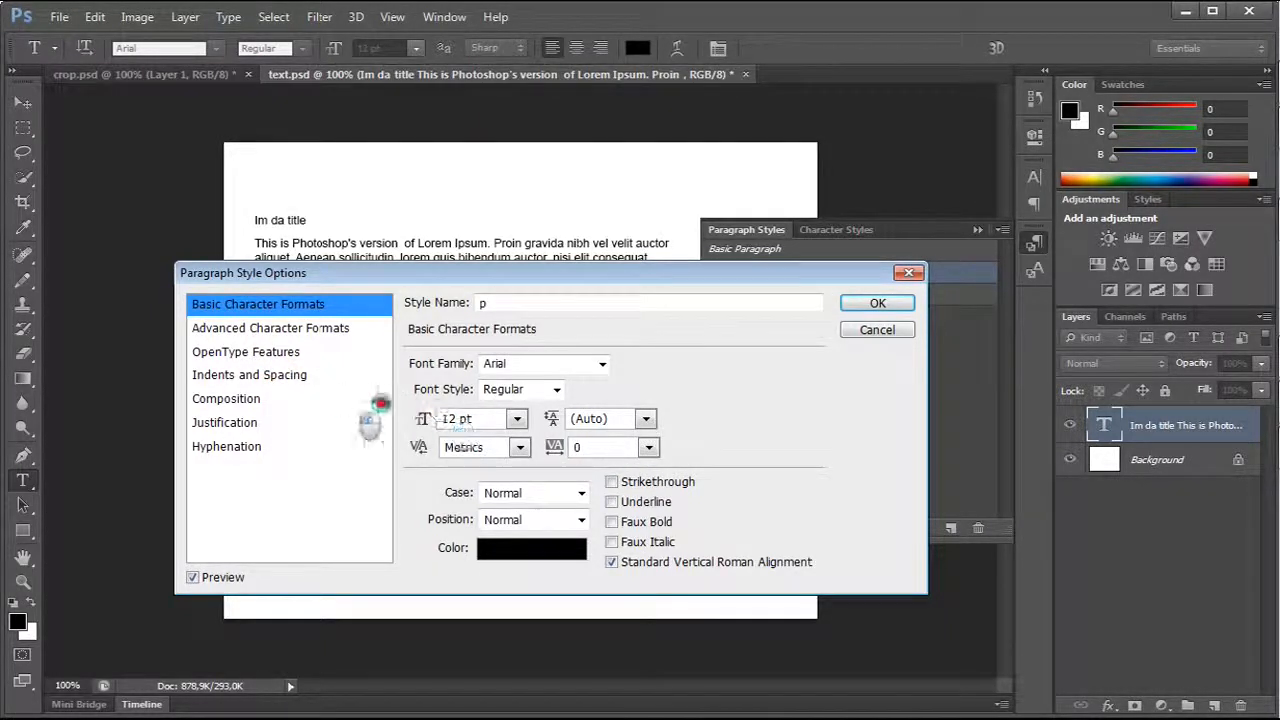
{"action": "left_click", "coordinate": [248, 374]}
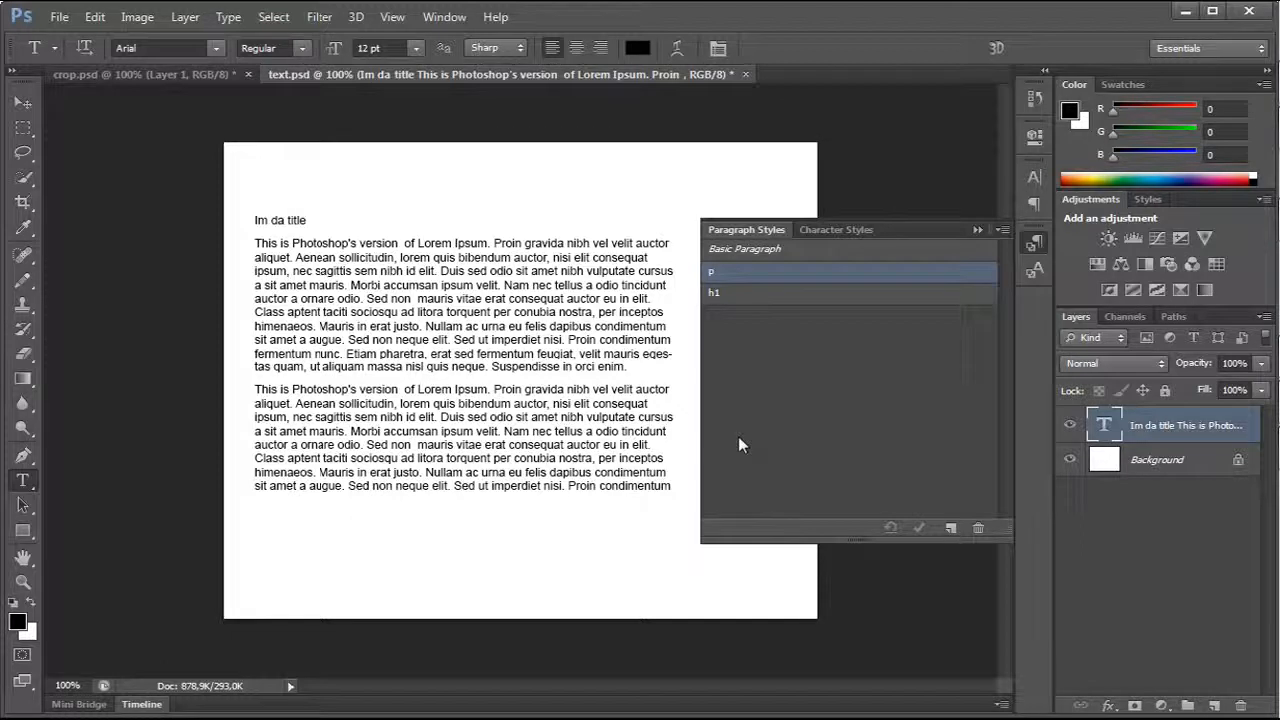
{"action": "mouse_move", "coordinate": [704, 410]}
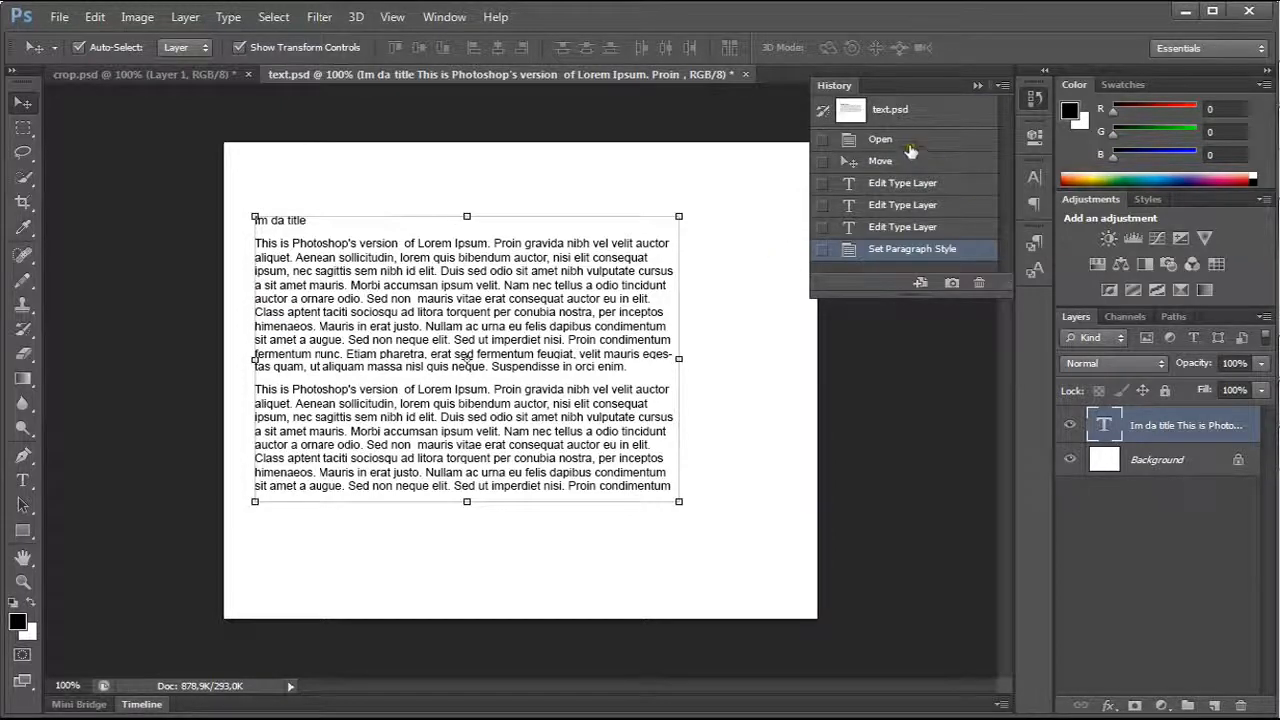
Step: Revert the document to its Open history state, restoring the red title and single paragraph
{"action": "left_click", "coordinate": [880, 140]}
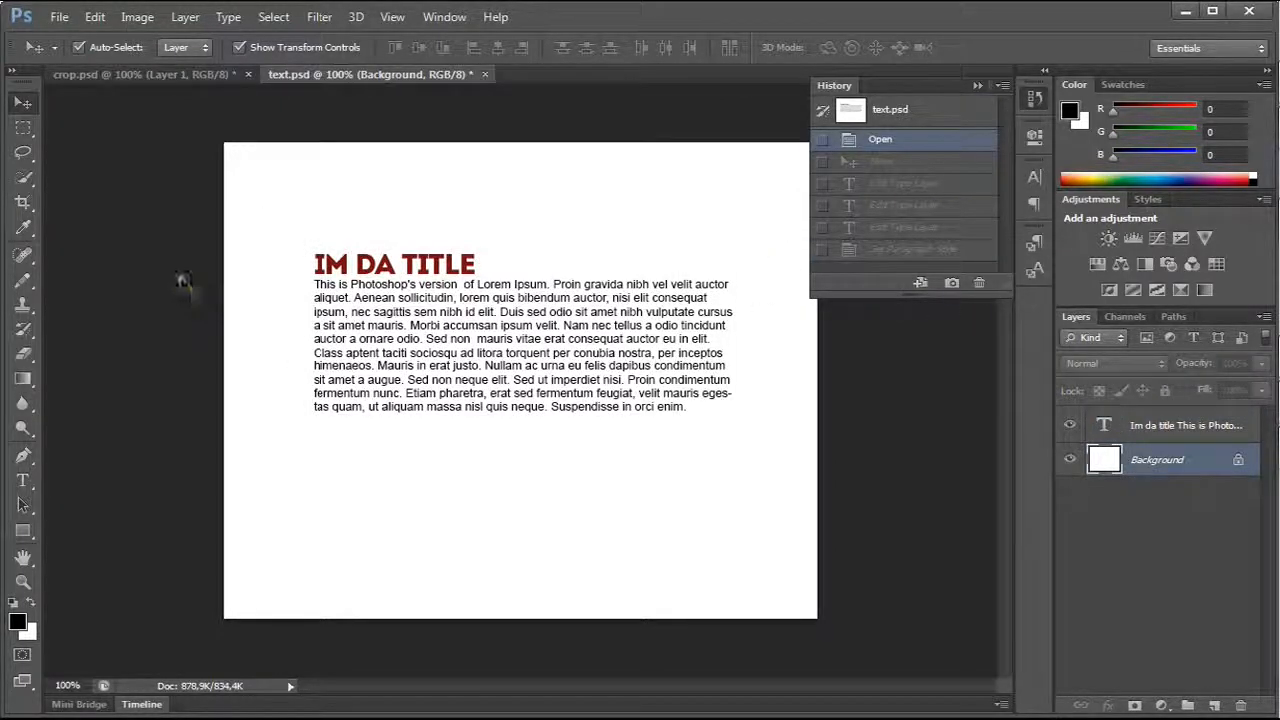